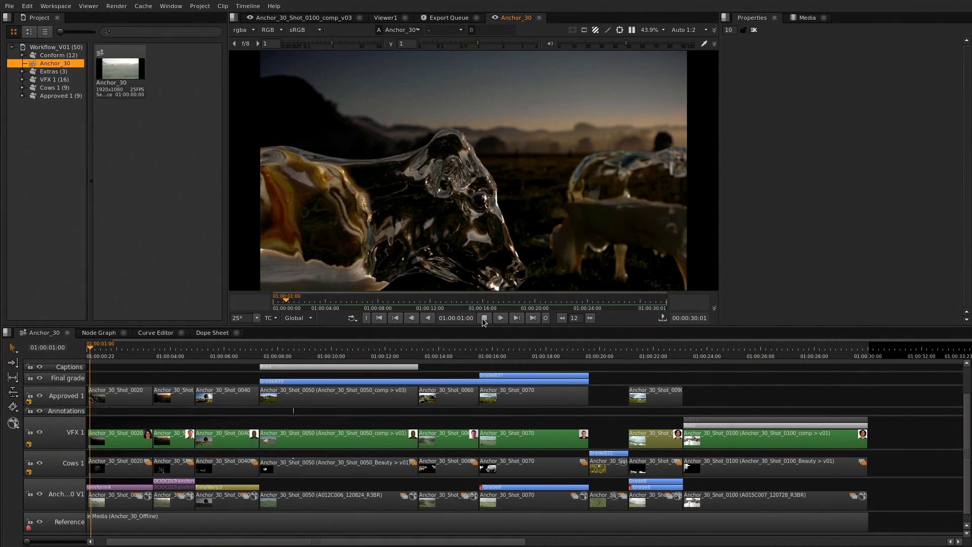
Play the Anchor_30 sequence and open the clip version bin on the VFX track
left_click(500, 318)
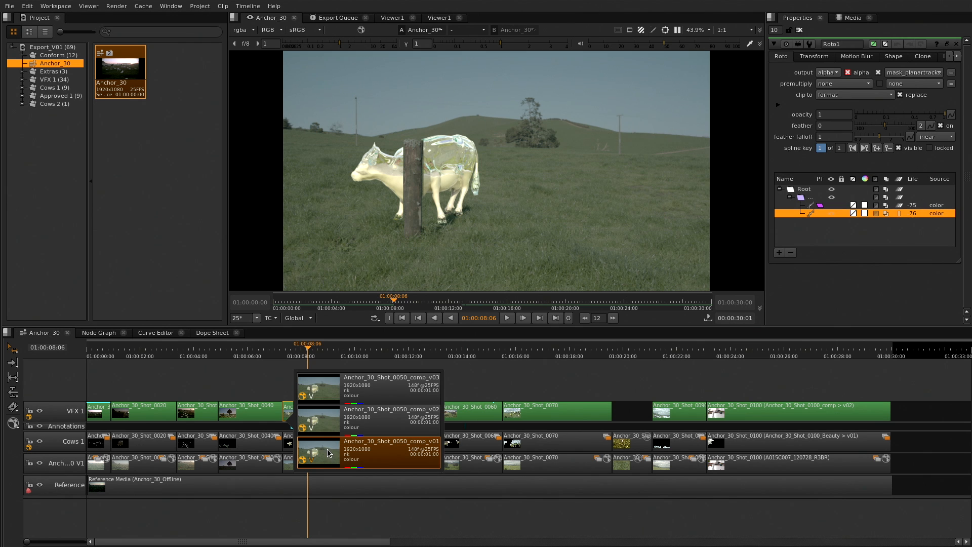
mouse_move(327, 394)
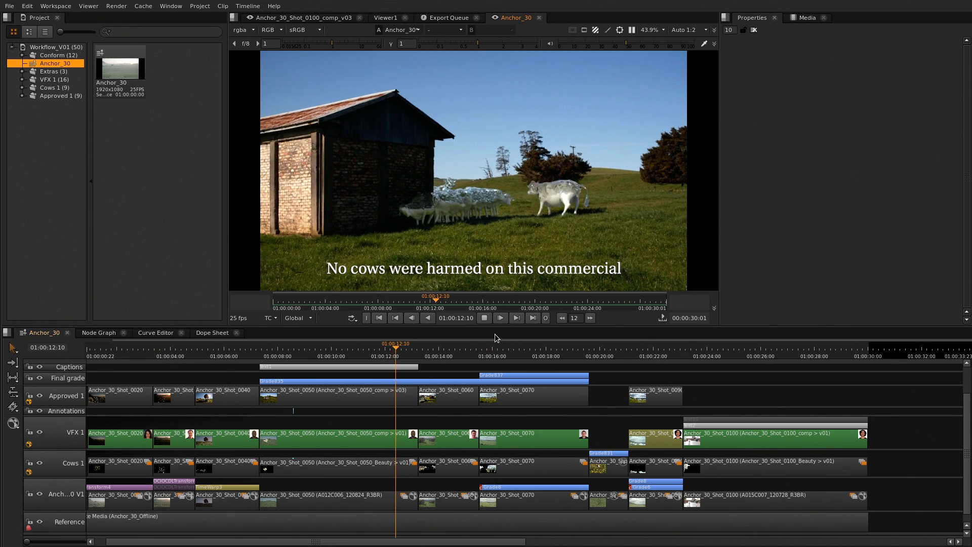
left_click(449, 346)
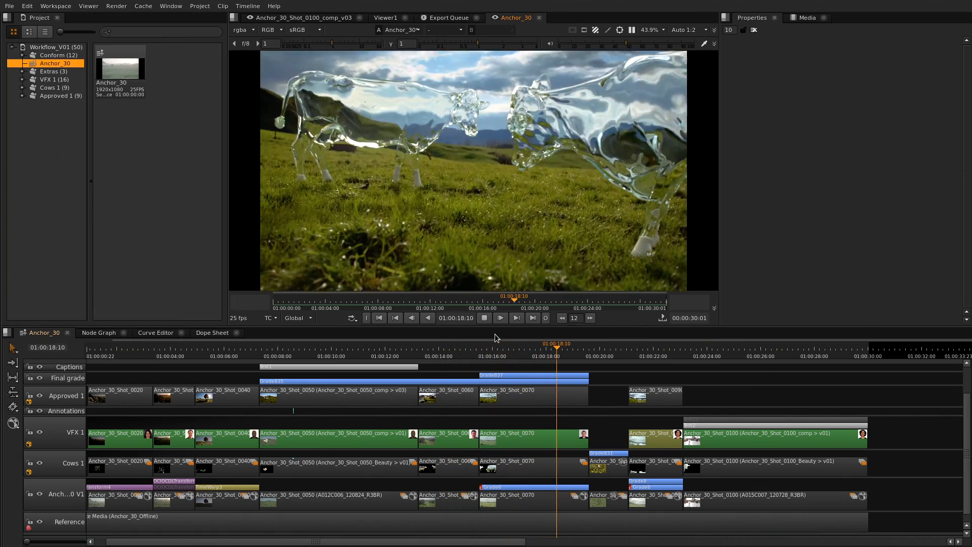
left_click(610, 344)
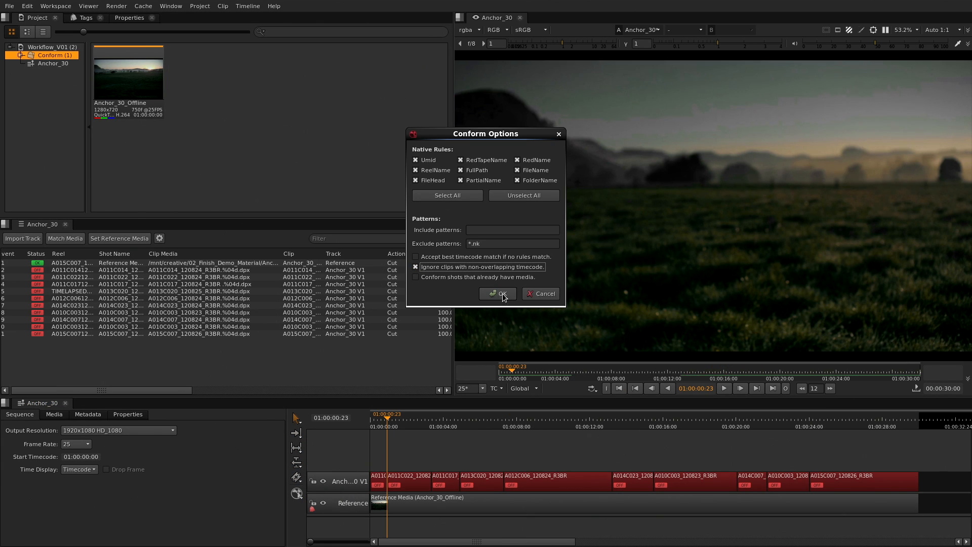
Confirm the conform with exclude pattern *.nk, ignoring clips with non-overlapping timecode
left_click(497, 293)
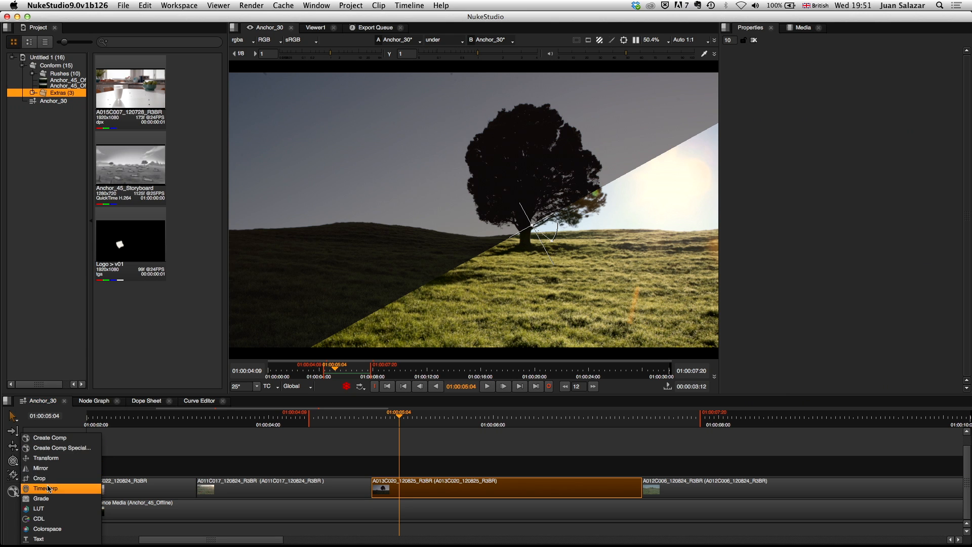
mouse_move(39, 508)
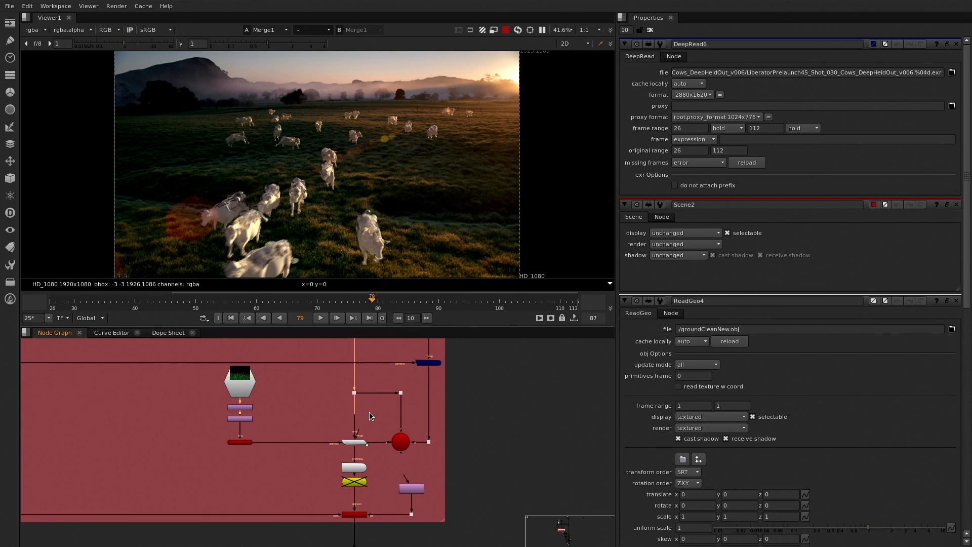
Switch to the Compositing workspace to see the cow shot's DeepRead and ReadGeo nodes
left_click(573, 43)
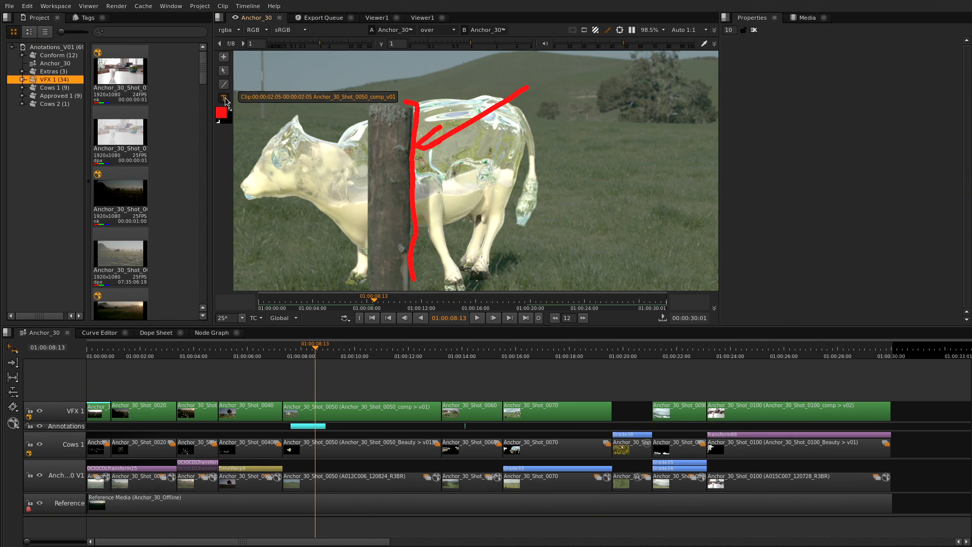
Place the 'Fix edges' text note on the cow shot and step through its annotations
left_click(223, 97)
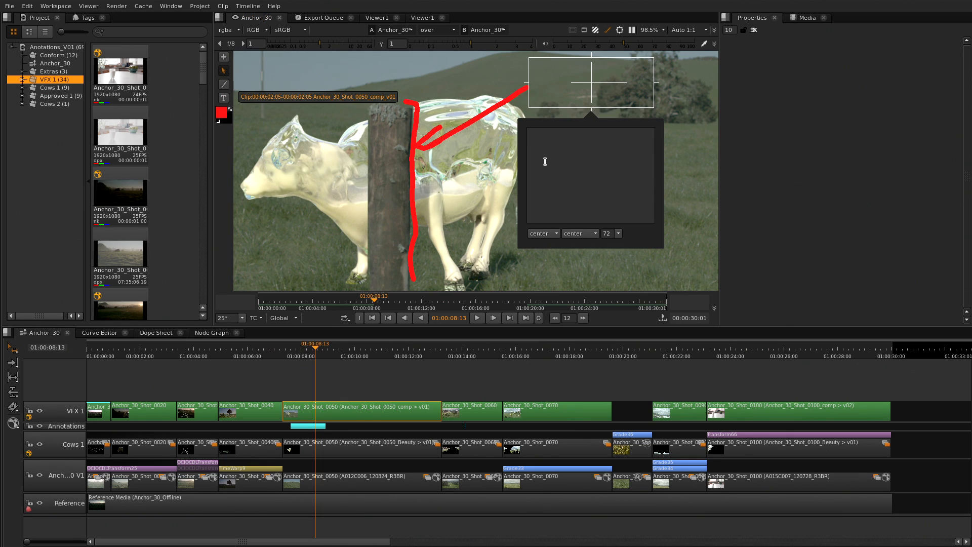
type("Fix edges")
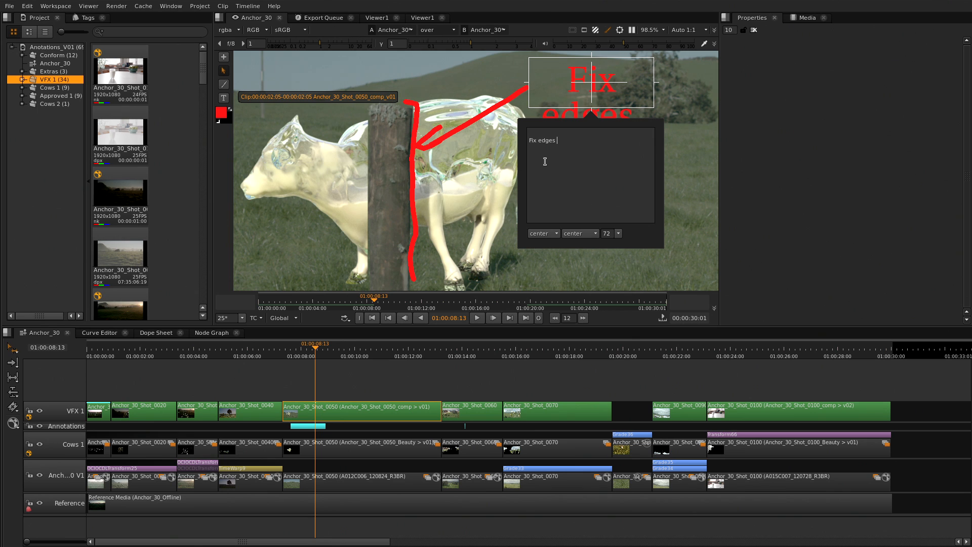
left_click(667, 110)
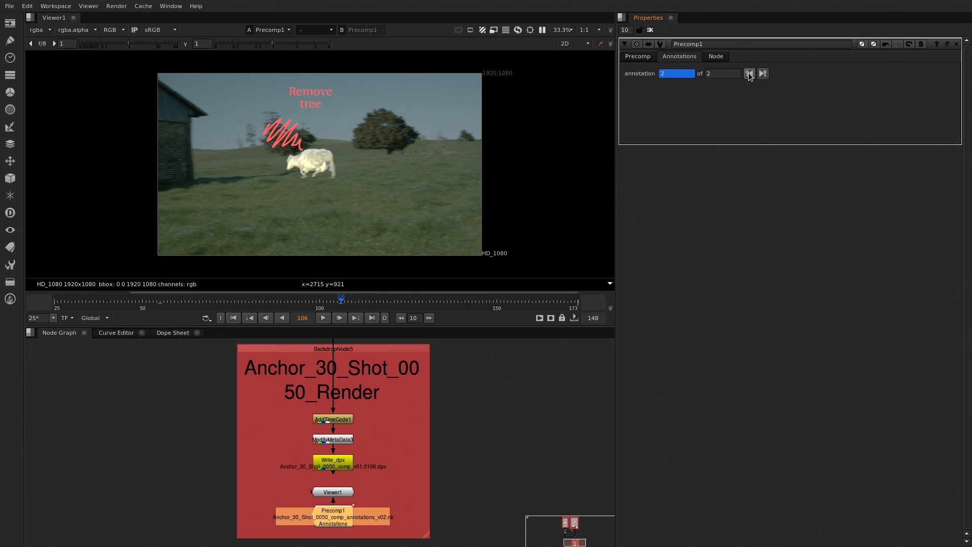
left_click(749, 73)
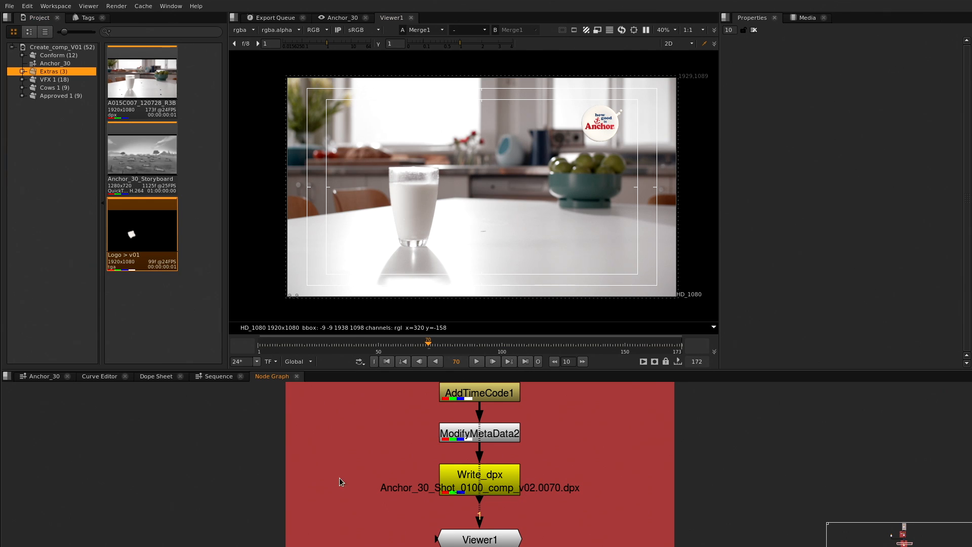
Open the Script Editor with the tag drop example script beside the Tags panel
left_click(44, 376)
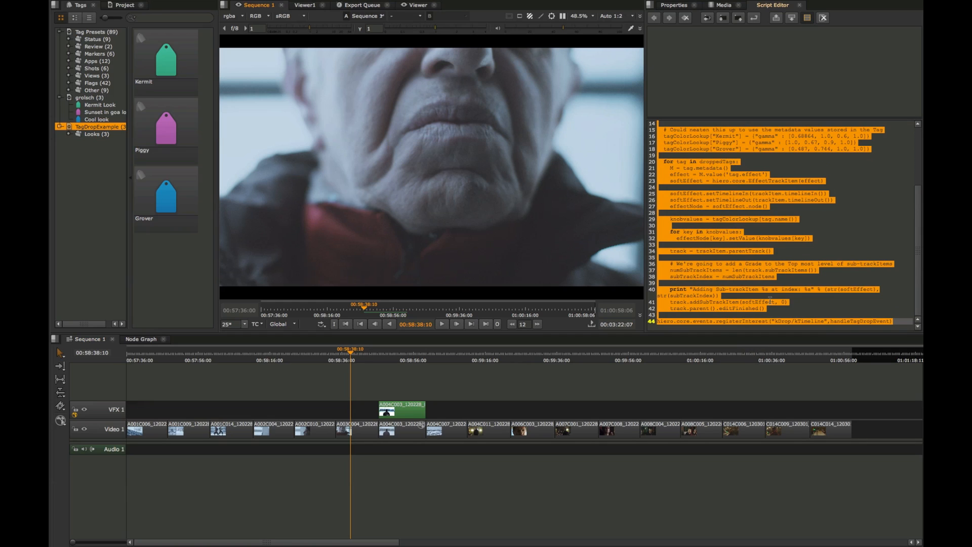
Run the tag-drop script and drop the Piggy tag onto a clip to add a grade
left_click(766, 263)
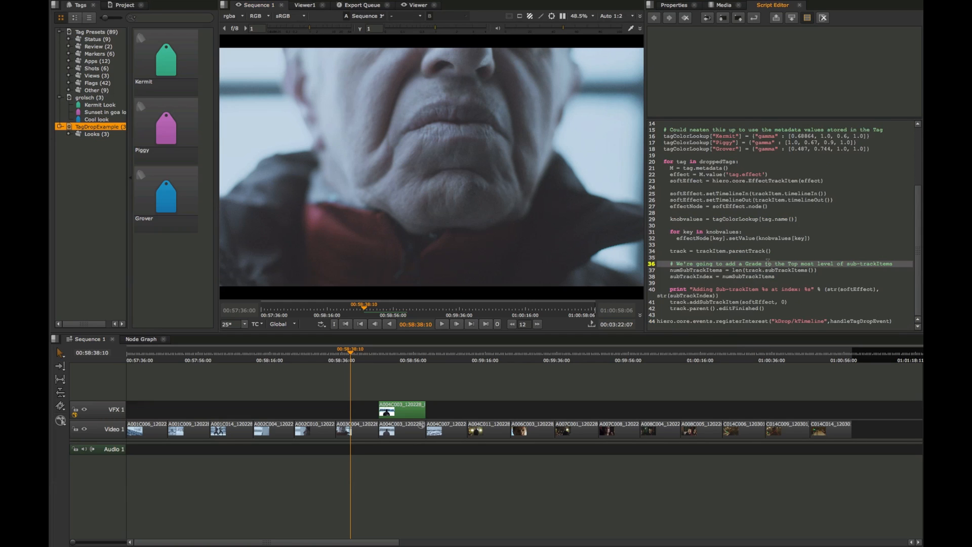
left_click(165, 128)
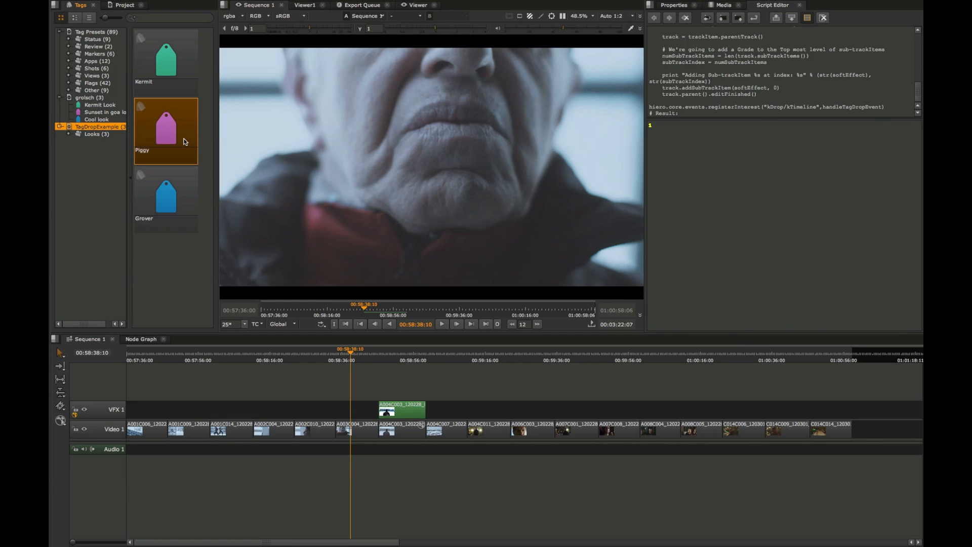
left_click_drag(165, 128, 351, 430)
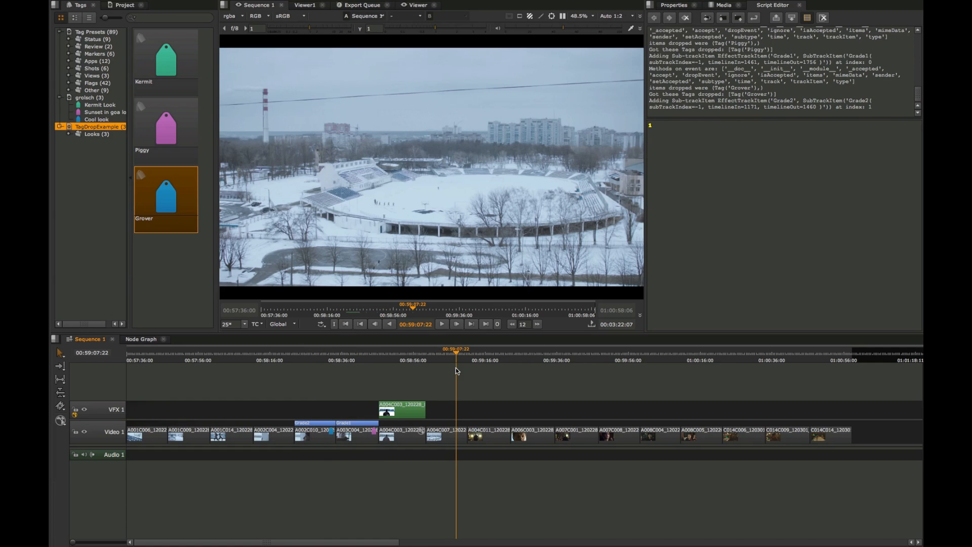
Bring up the project's Export settings from the File menu
left_click(27, 6)
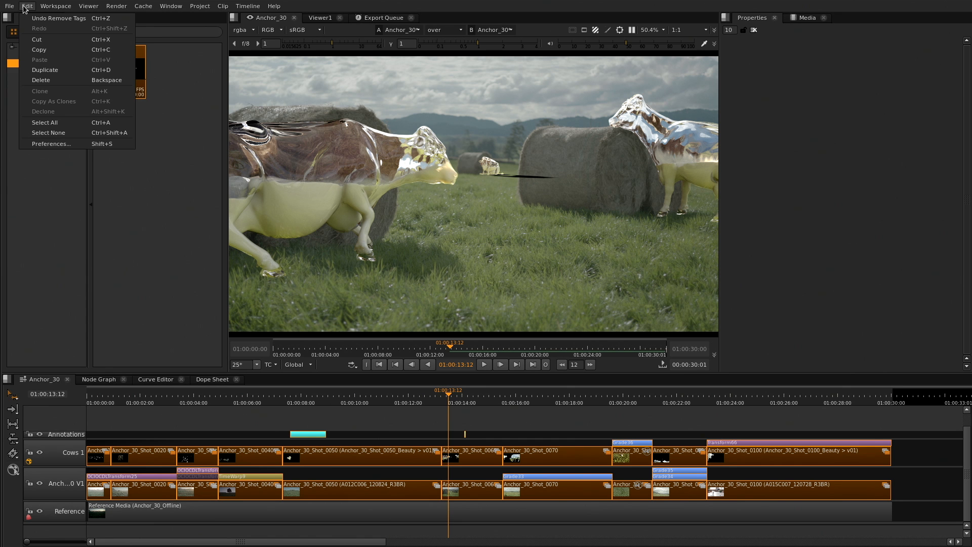
left_click(9, 6)
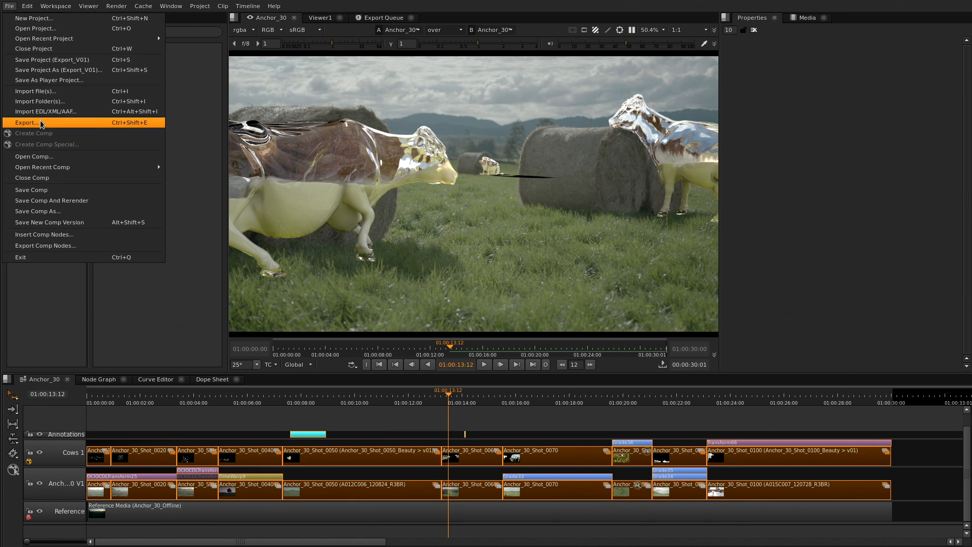
left_click(25, 122)
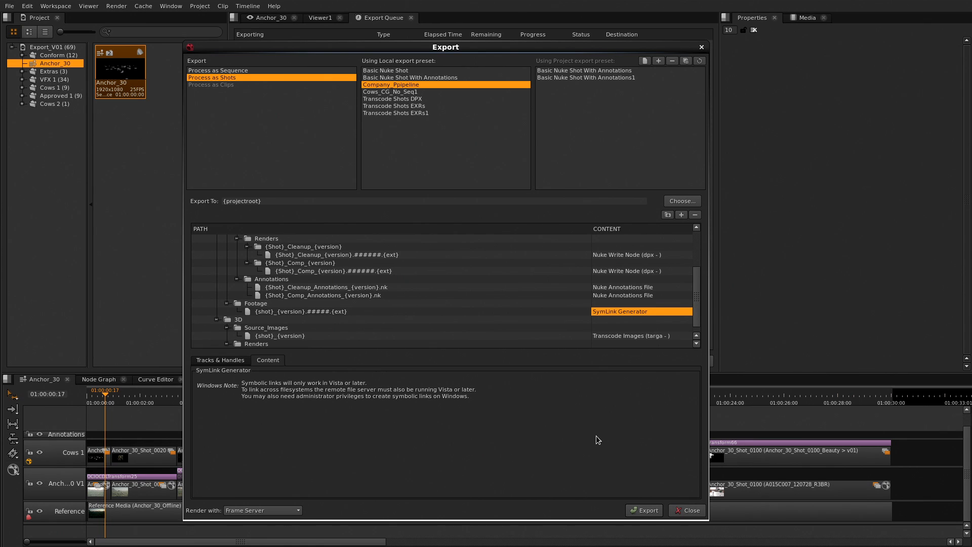
Open the exporter dropdown in the Company_Pipeline Footage entry's Content cell
left_click(621, 311)
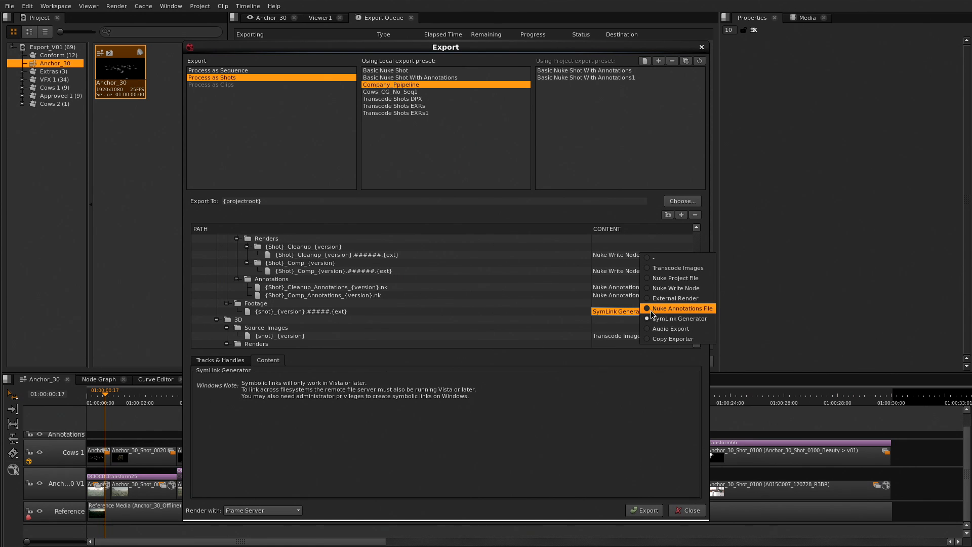
mouse_move(677, 318)
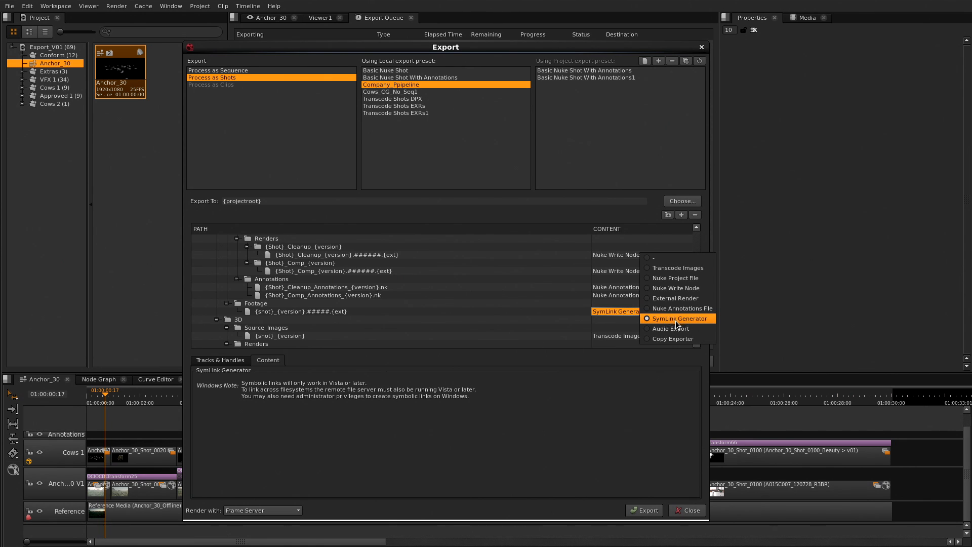
mouse_move(673, 339)
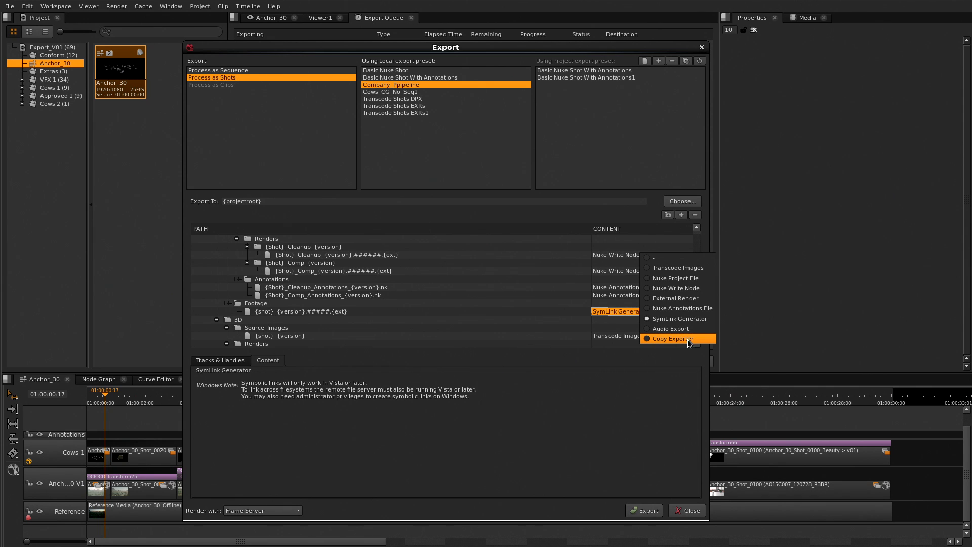
mouse_move(653, 403)
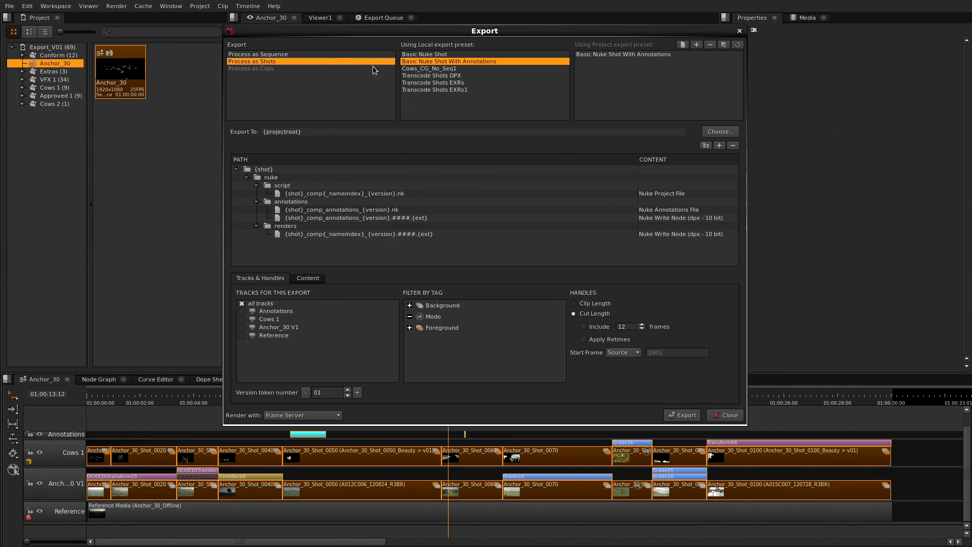
Process the export as a sequence using the Log10 Cineon DPX local preset
left_click(258, 54)
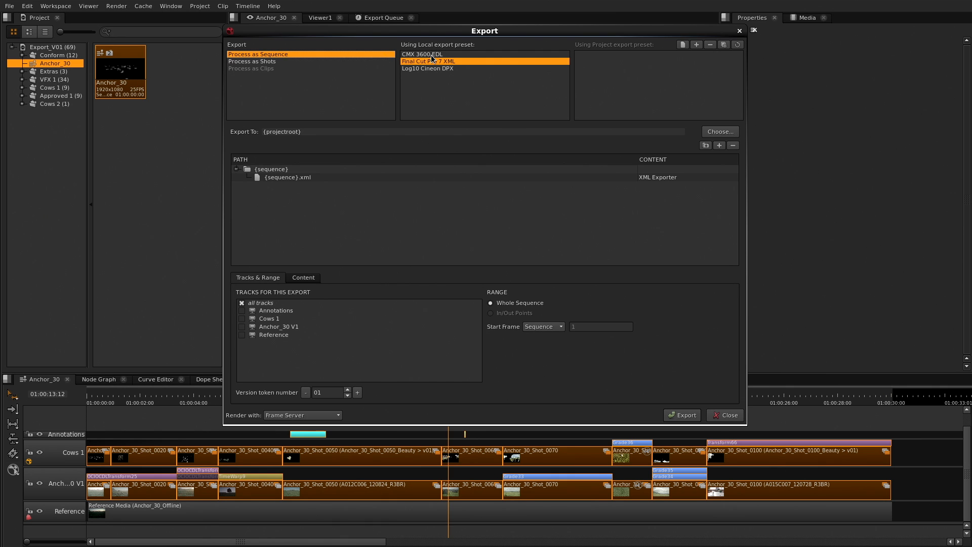
left_click(428, 69)
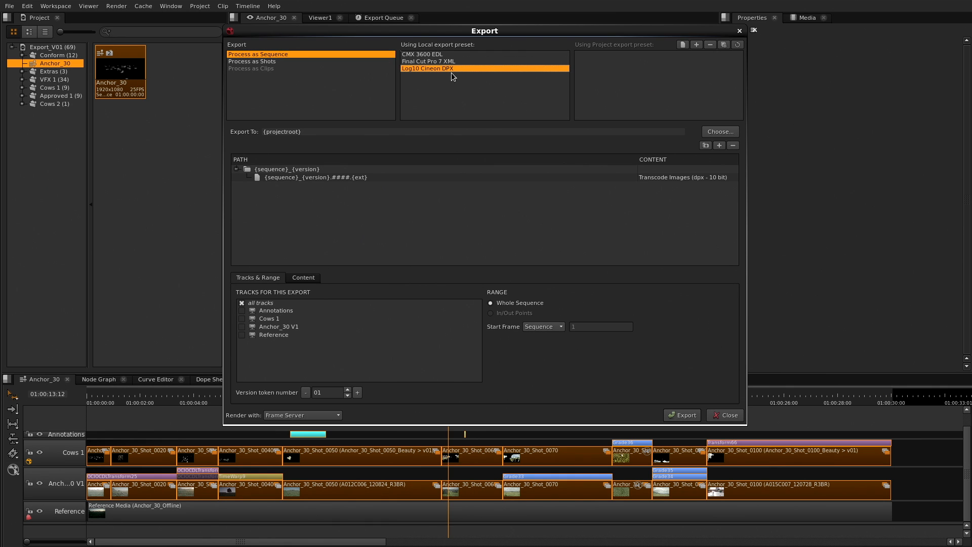
mouse_move(248, 161)
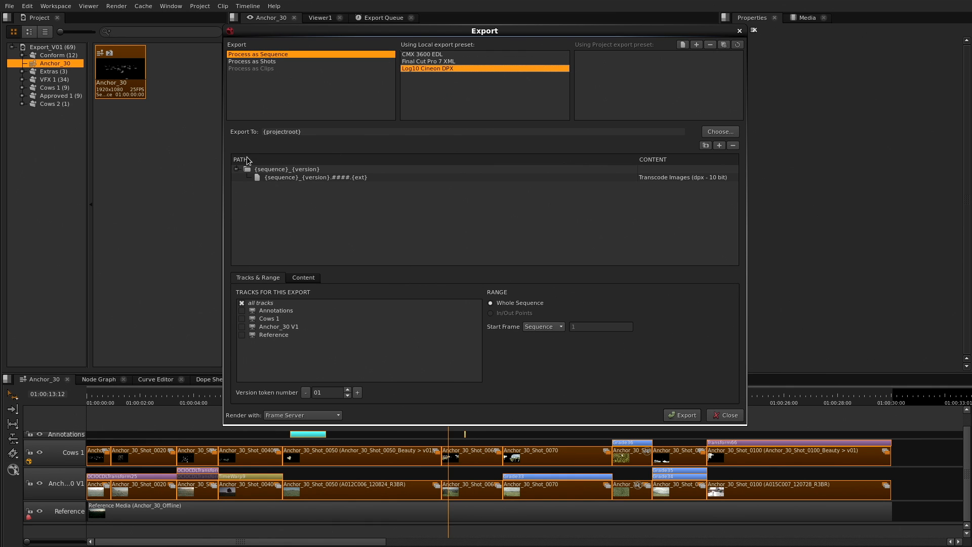
left_click(252, 60)
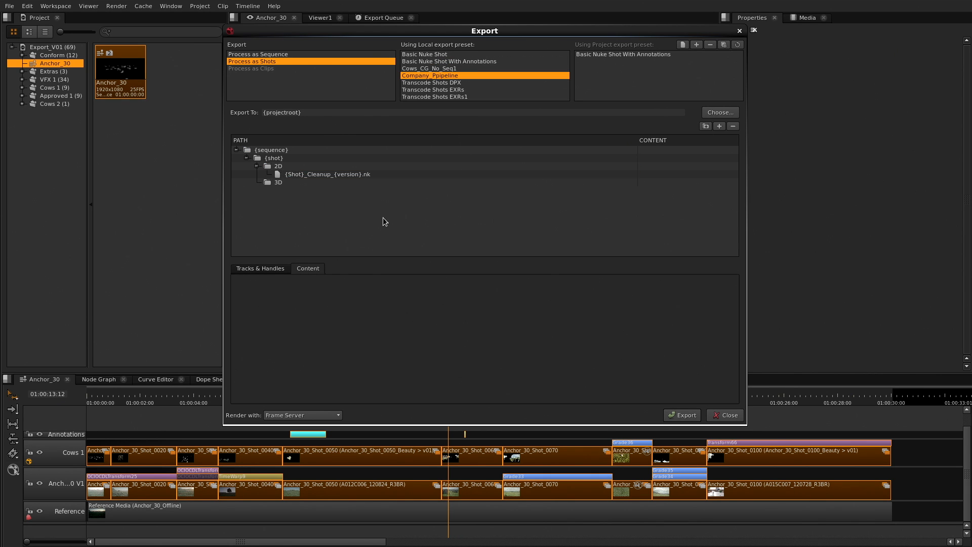
Select the Company_Pipeline shot template to start adding its Nuke and Source images folders
left_click(319, 206)
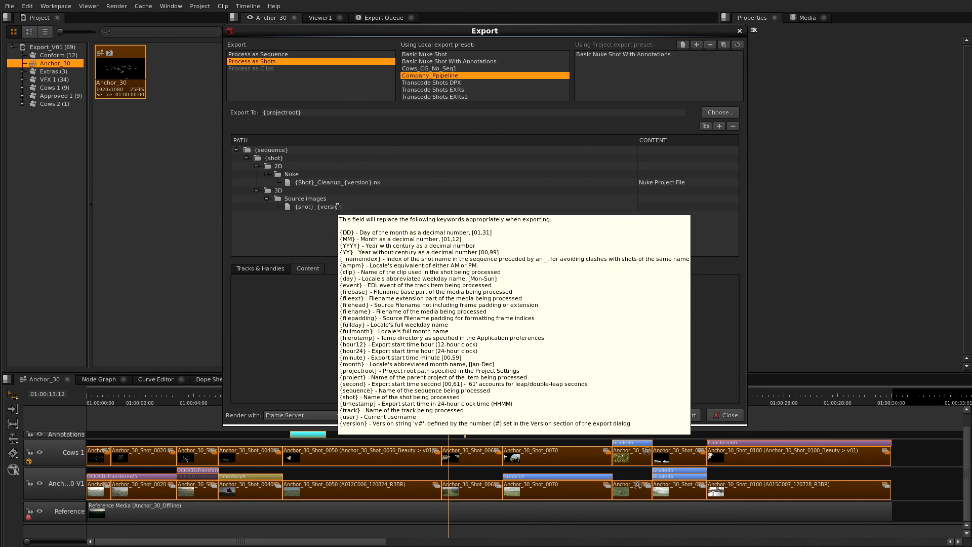